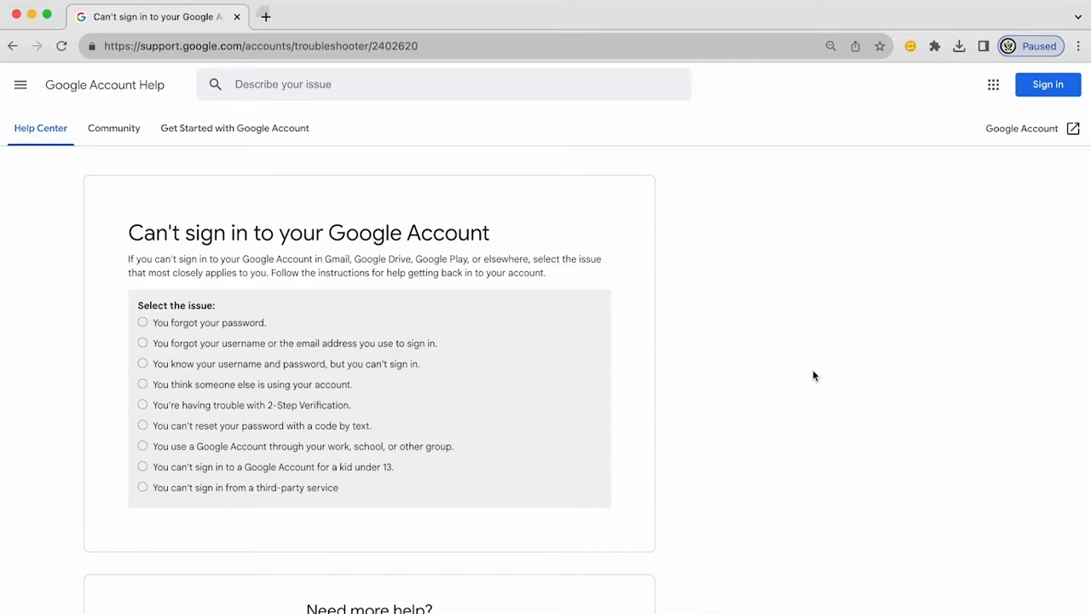
mouse_move(303, 501)
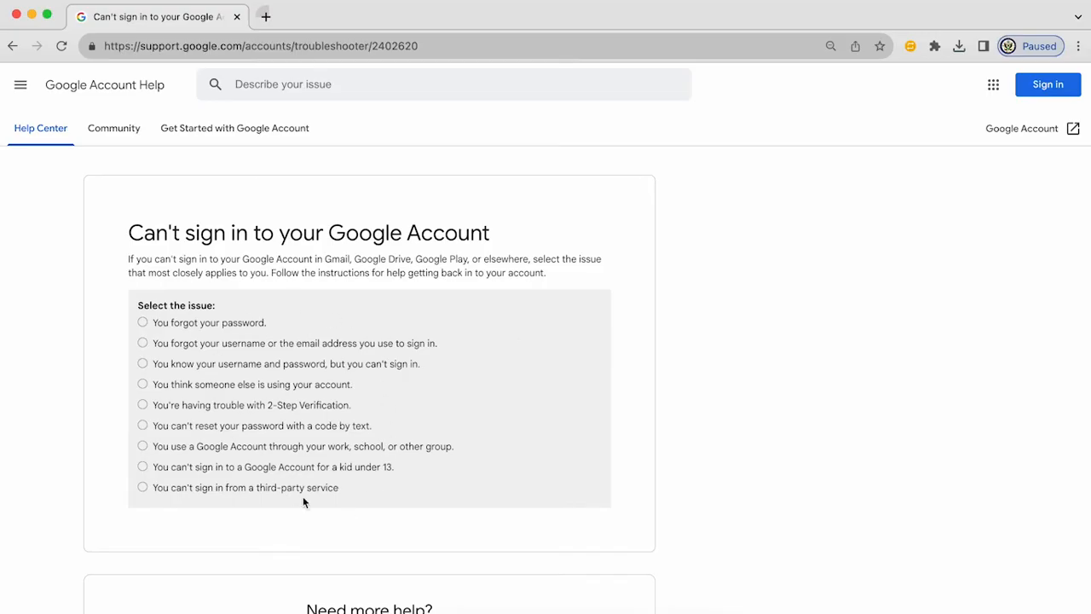
mouse_move(292, 351)
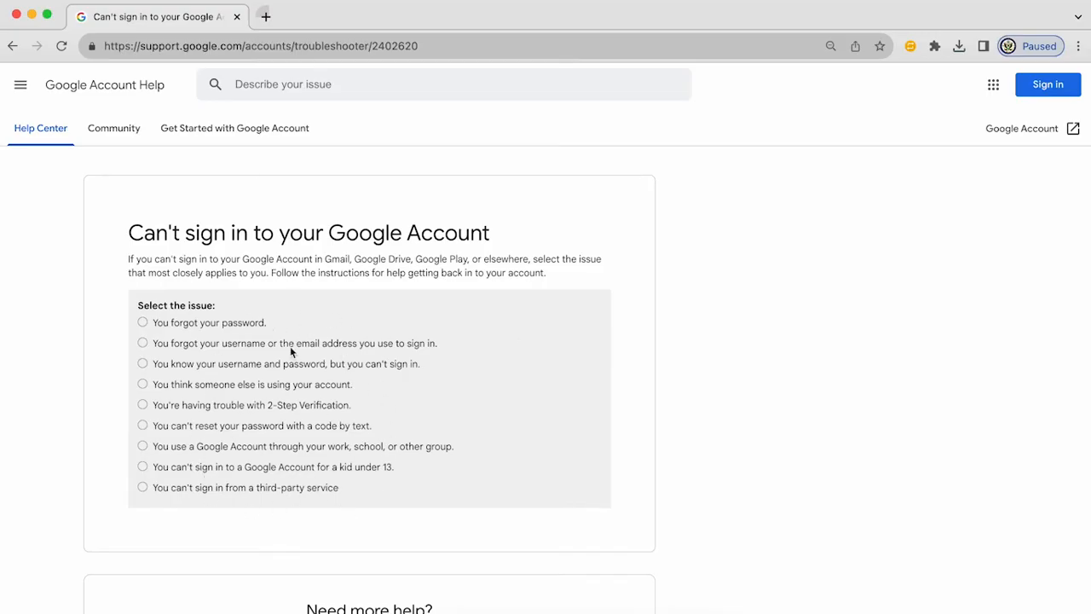
mouse_move(184, 338)
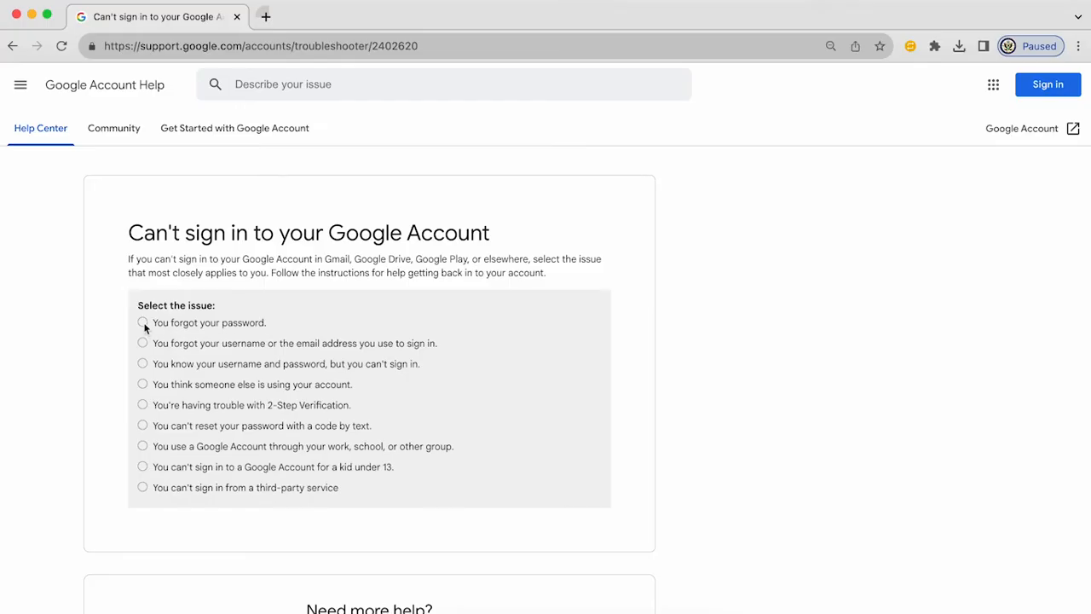
Choose 'You forgot your password' and scroll through the password-reset instructions
left_click(143, 322)
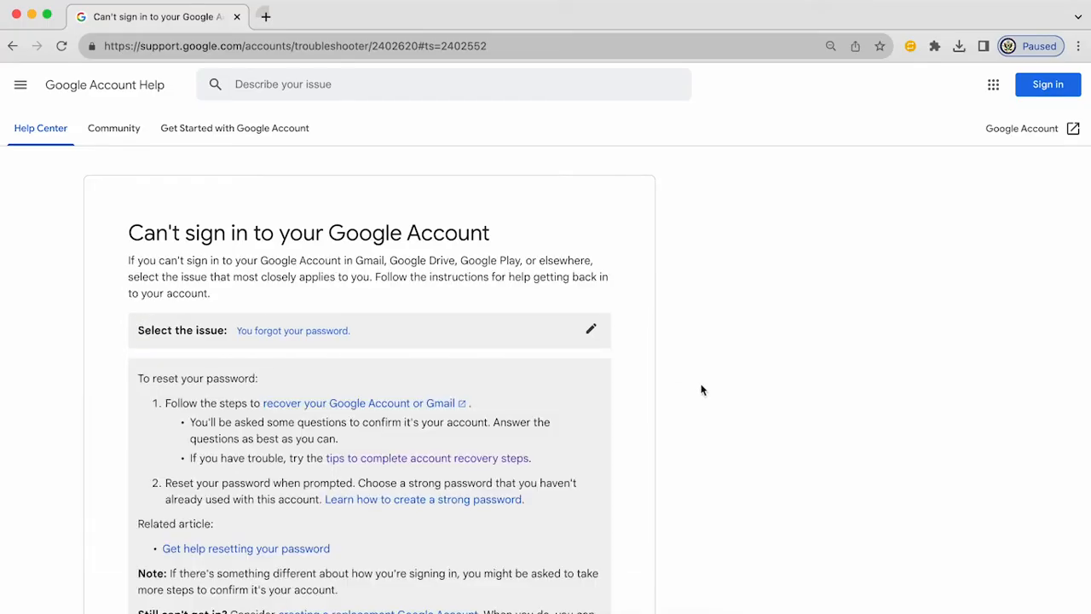
scroll("down", 3)
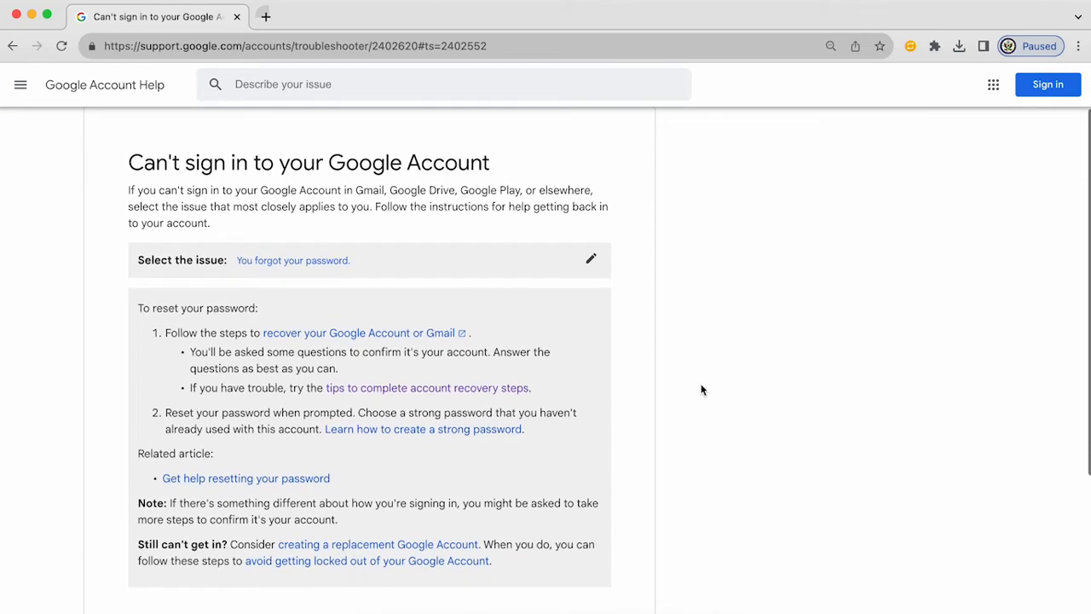
scroll("down", 3)
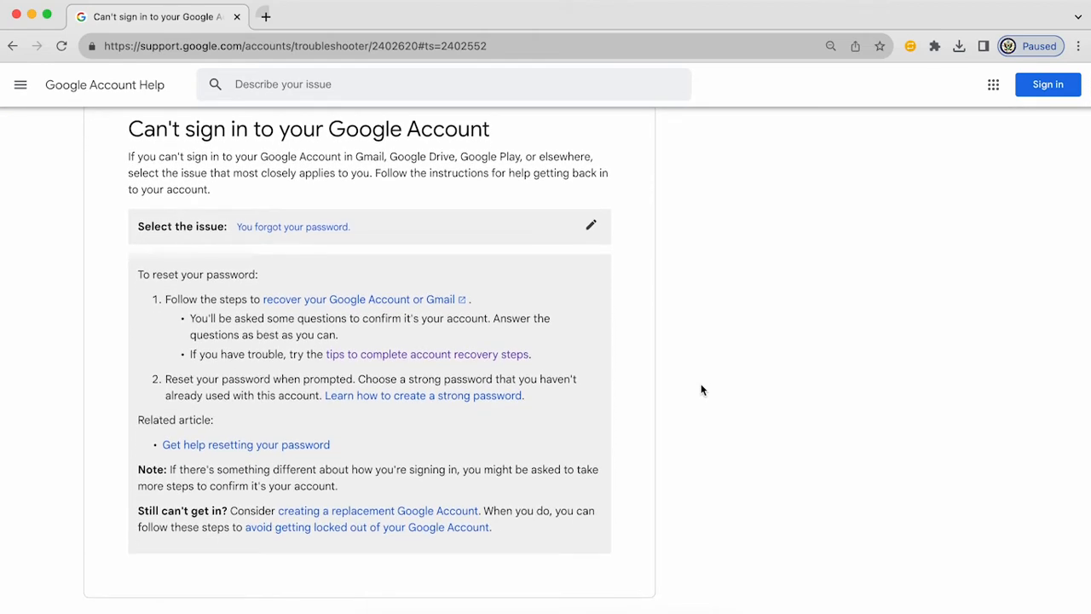
mouse_move(437, 348)
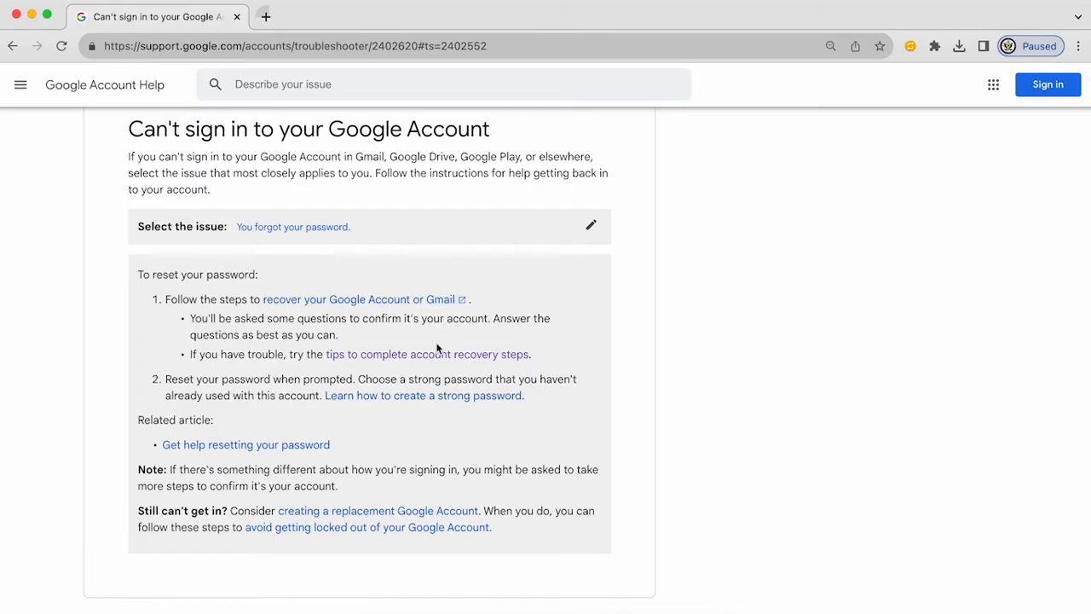
mouse_move(458, 372)
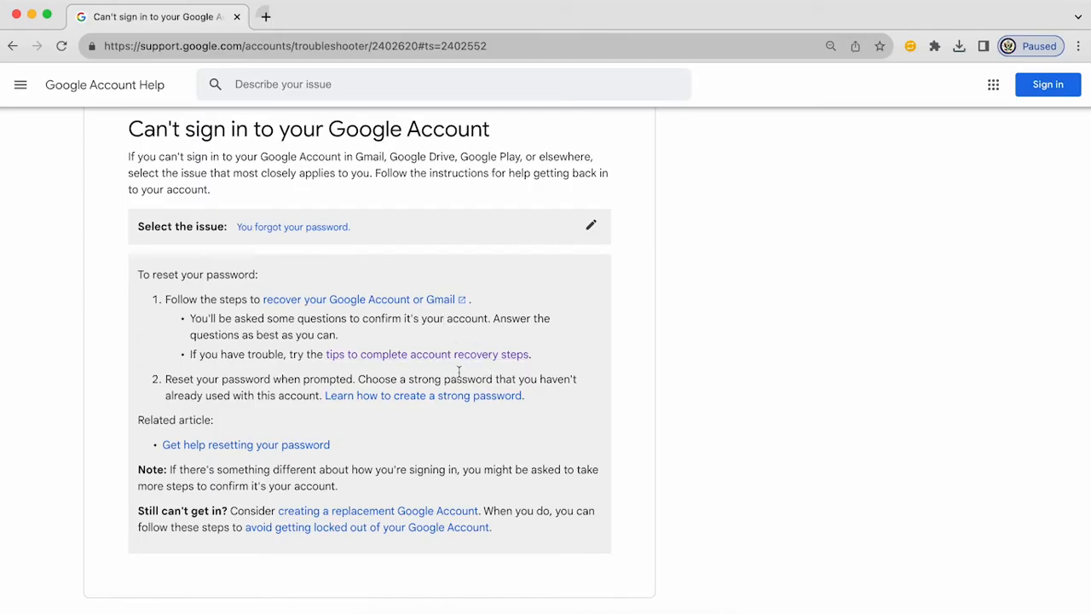
mouse_move(594, 242)
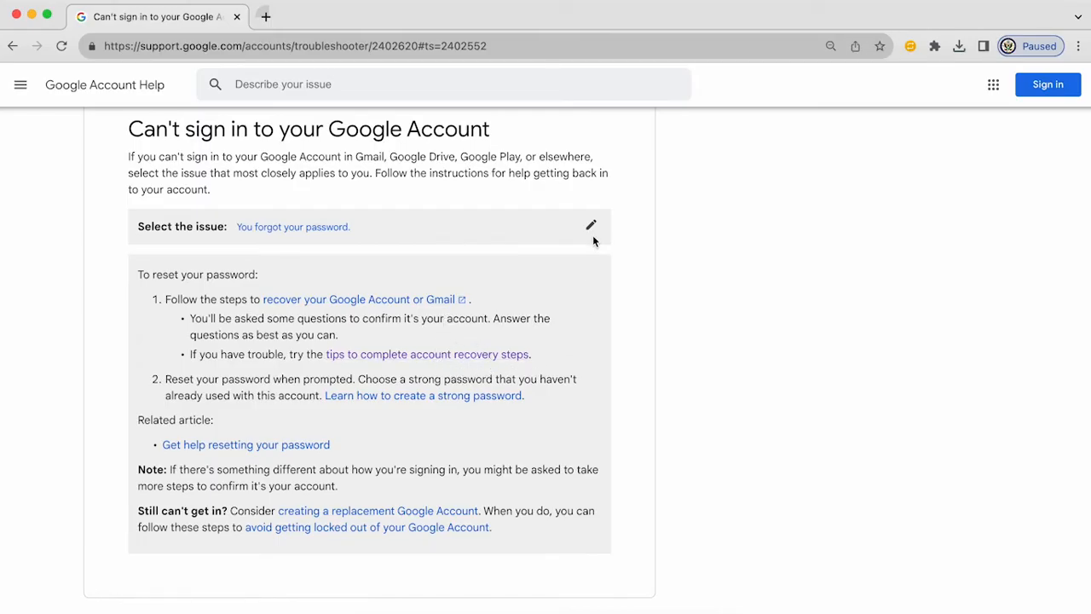
Switch the issue to forgotten username or sign-in email and view the 'Find your account' steps
left_click(590, 225)
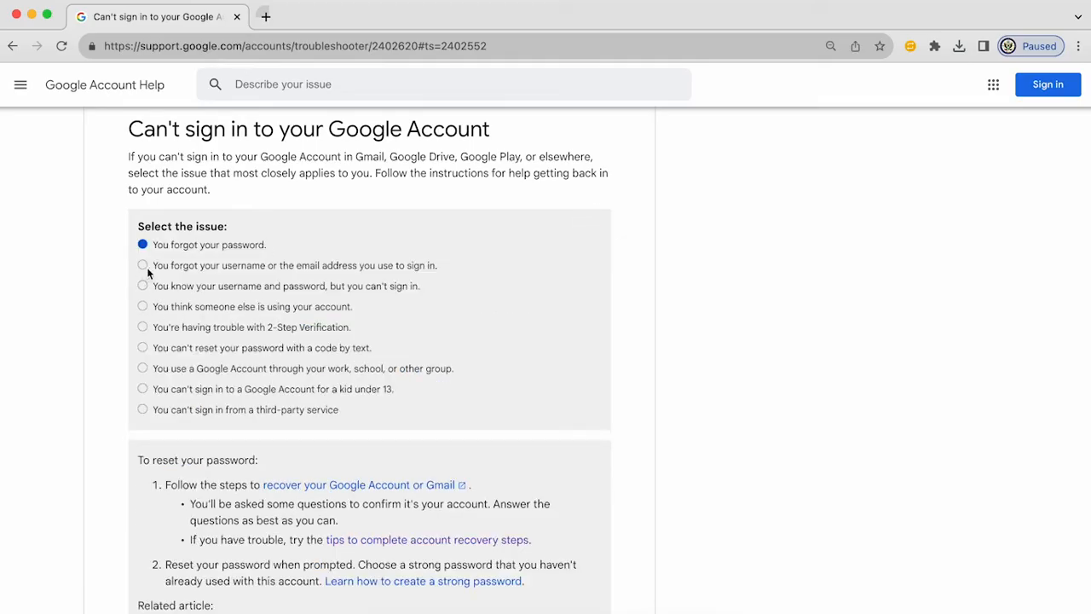
mouse_move(284, 273)
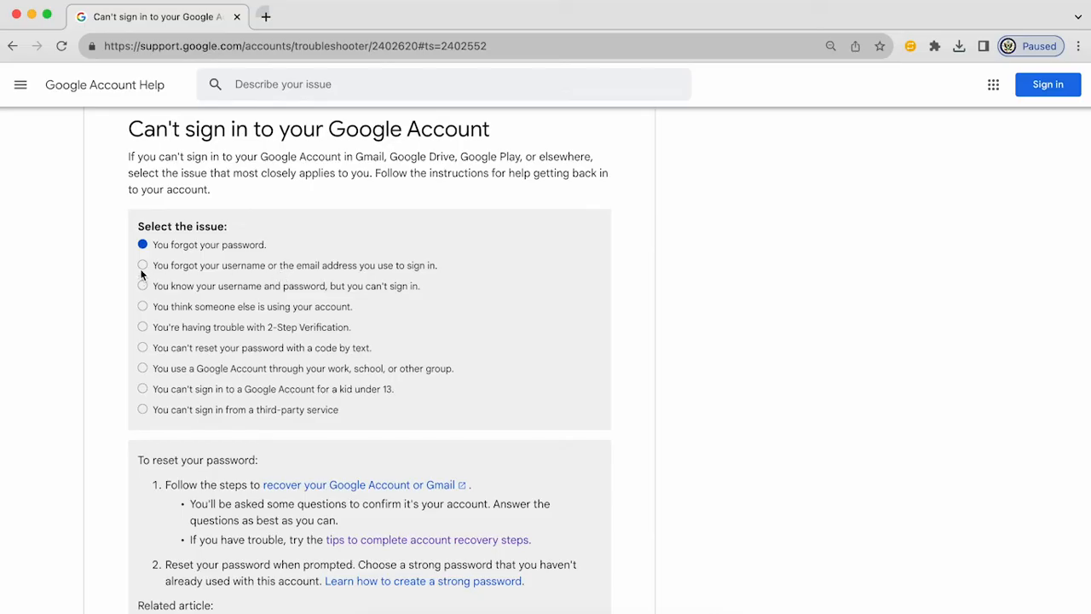
left_click(143, 266)
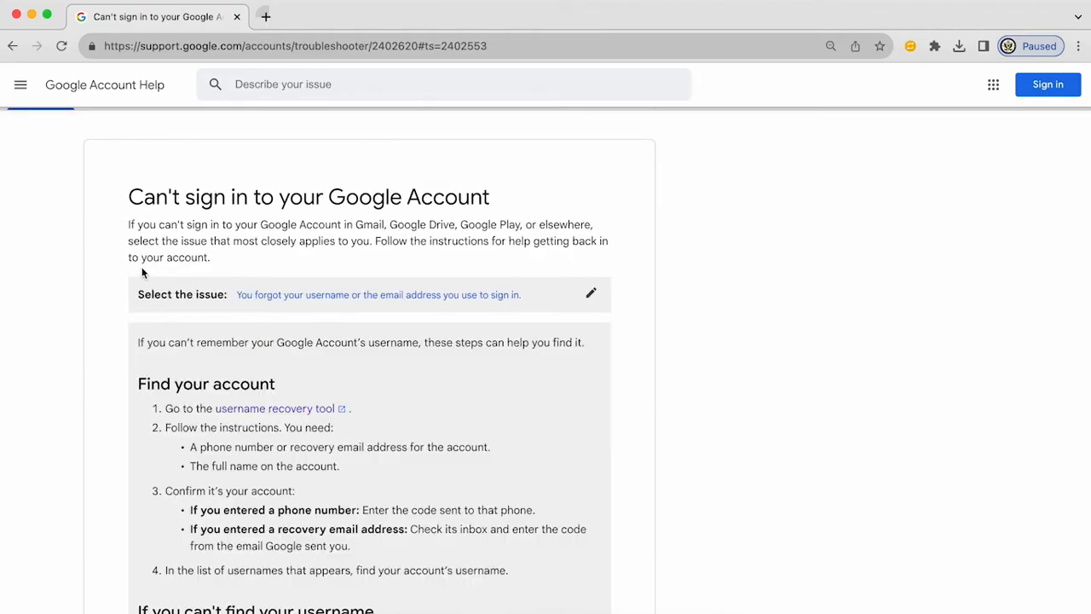
scroll("down", 3)
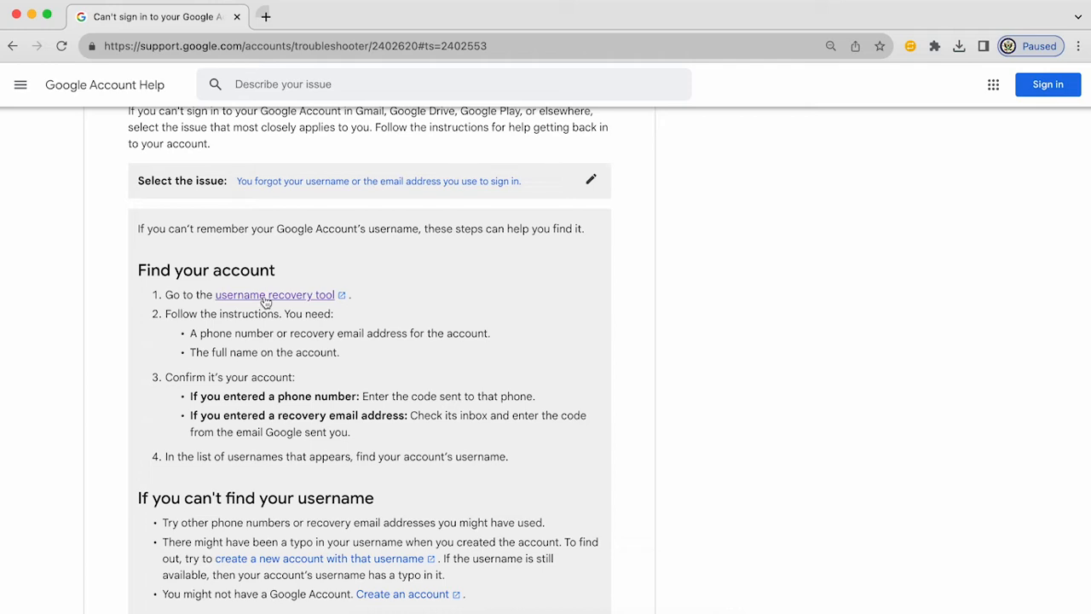
left_click(275, 293)
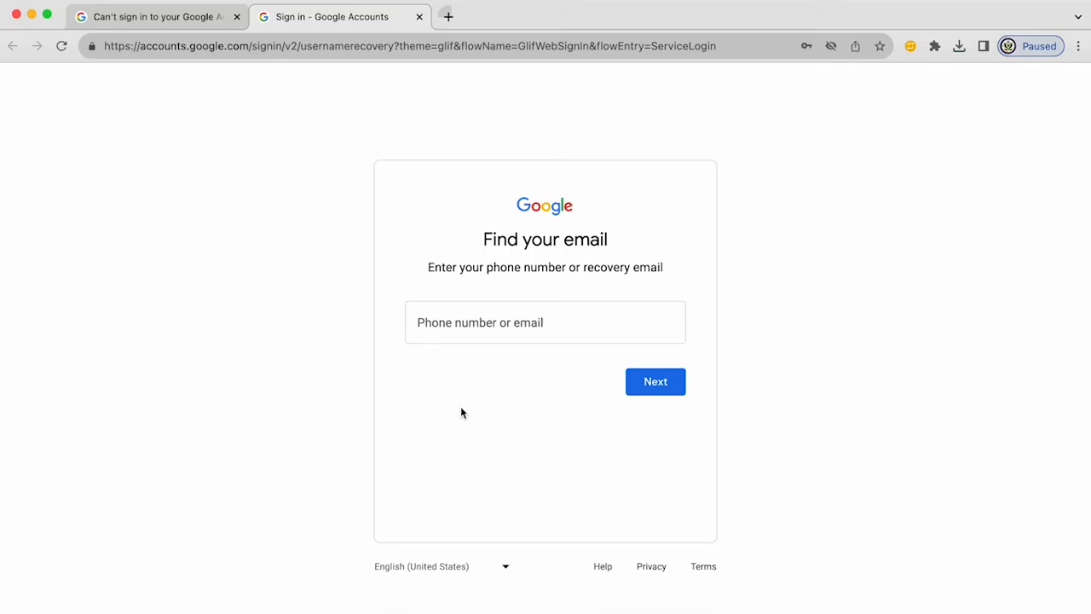
mouse_move(461, 378)
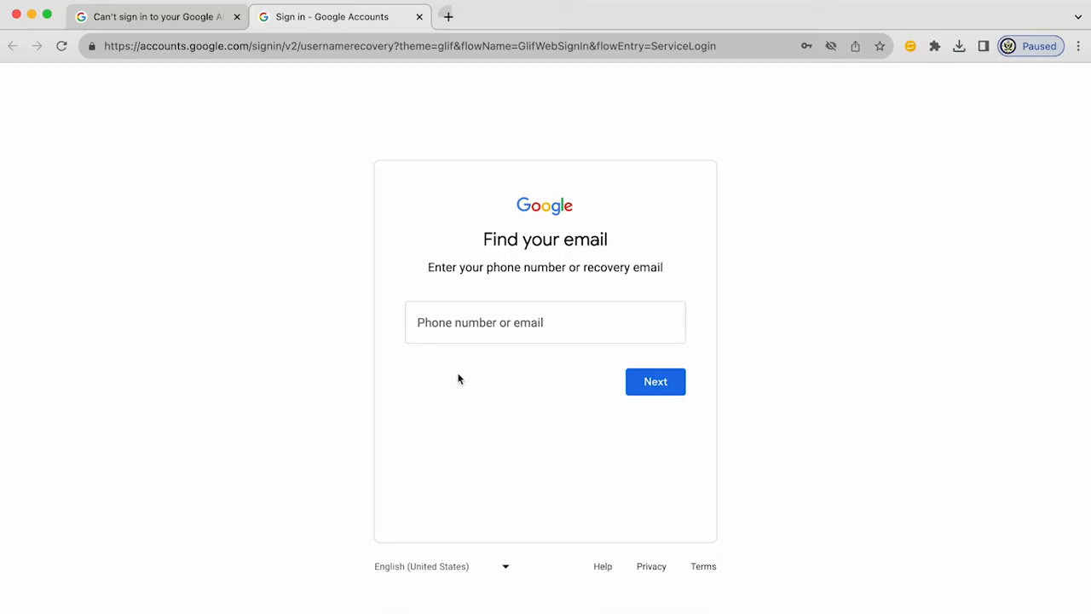
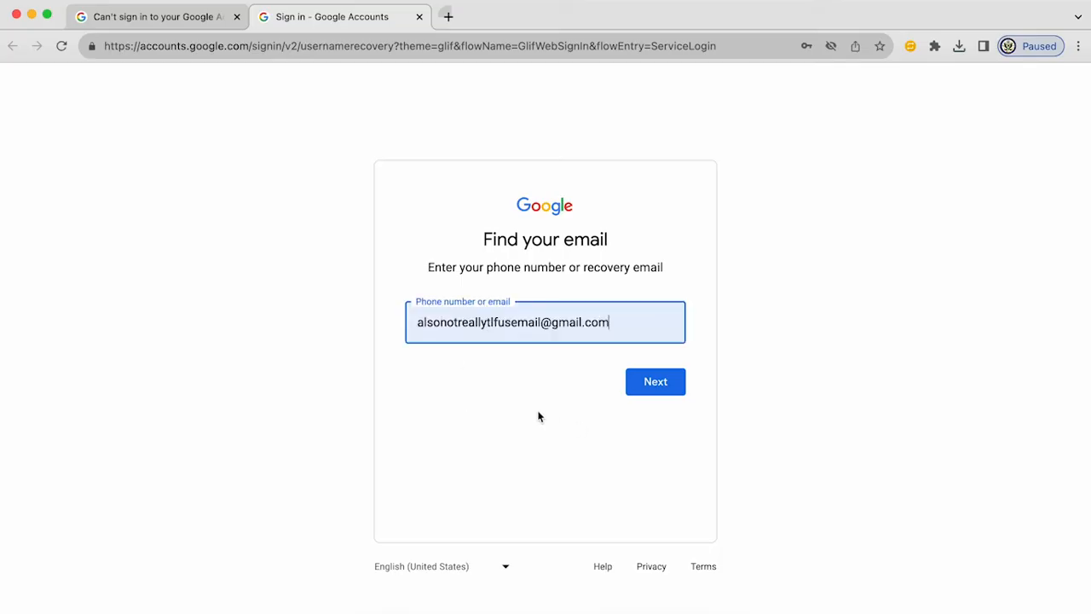
mouse_move(515, 381)
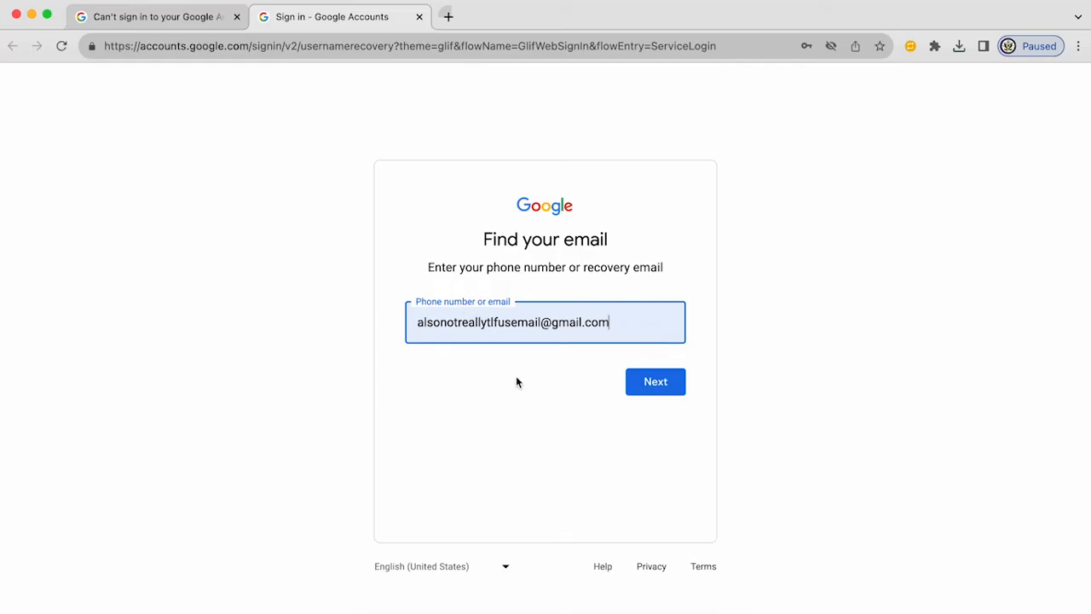
mouse_move(525, 377)
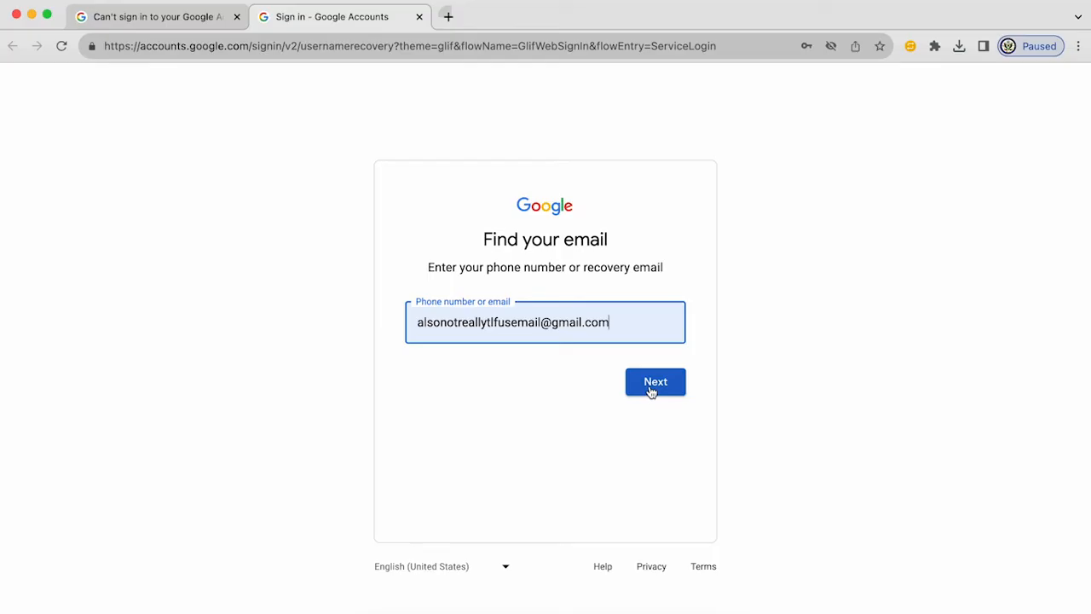
left_click(655, 382)
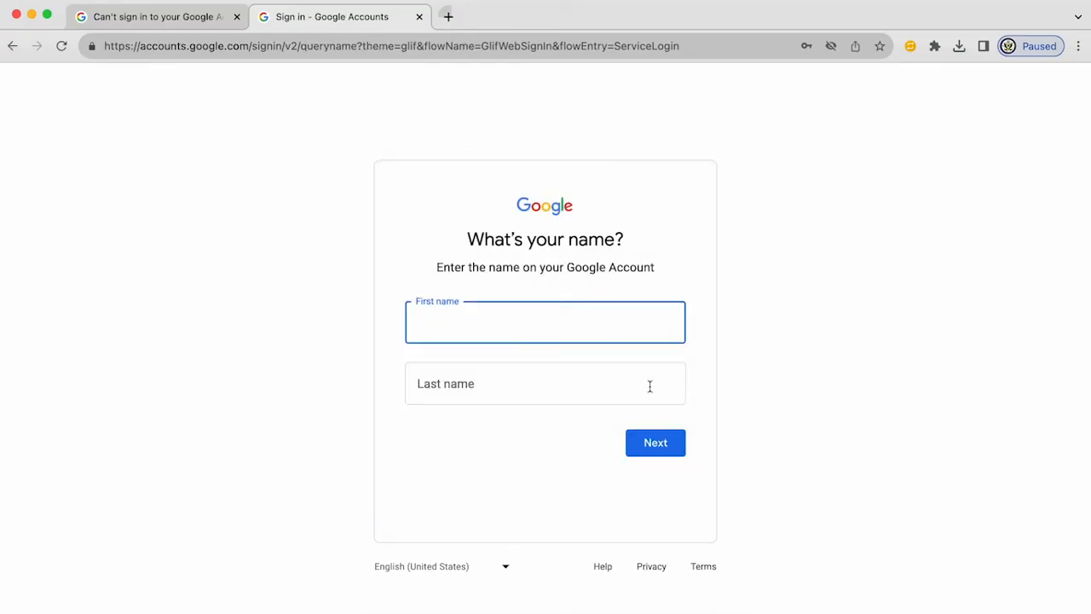
Enter the name 'Gri vo' and submit it, reaching the 'No account found' result
type("Griselda")
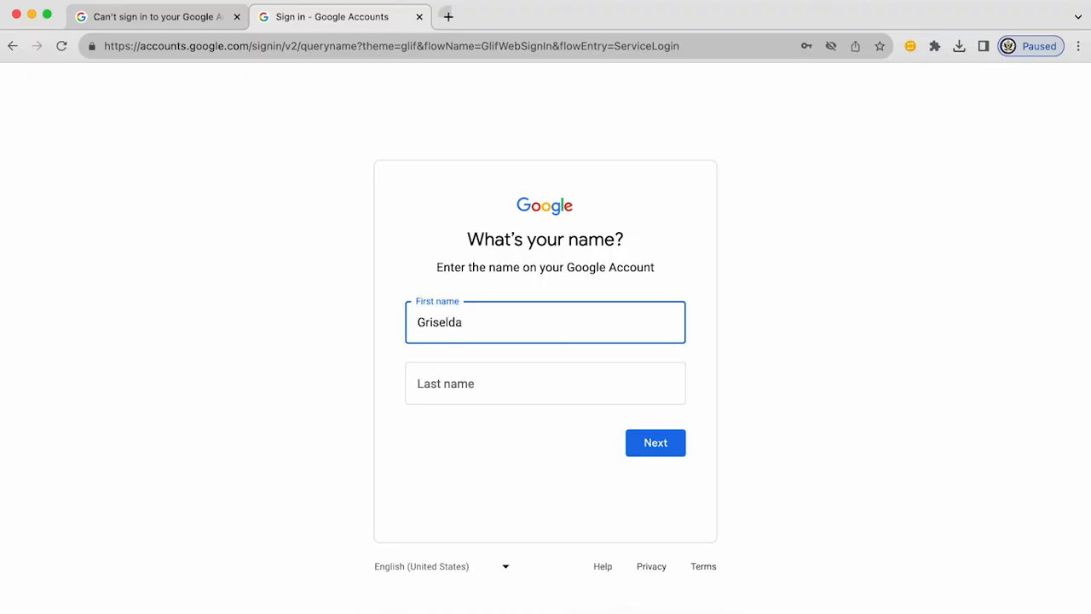
type("von UNCLE")
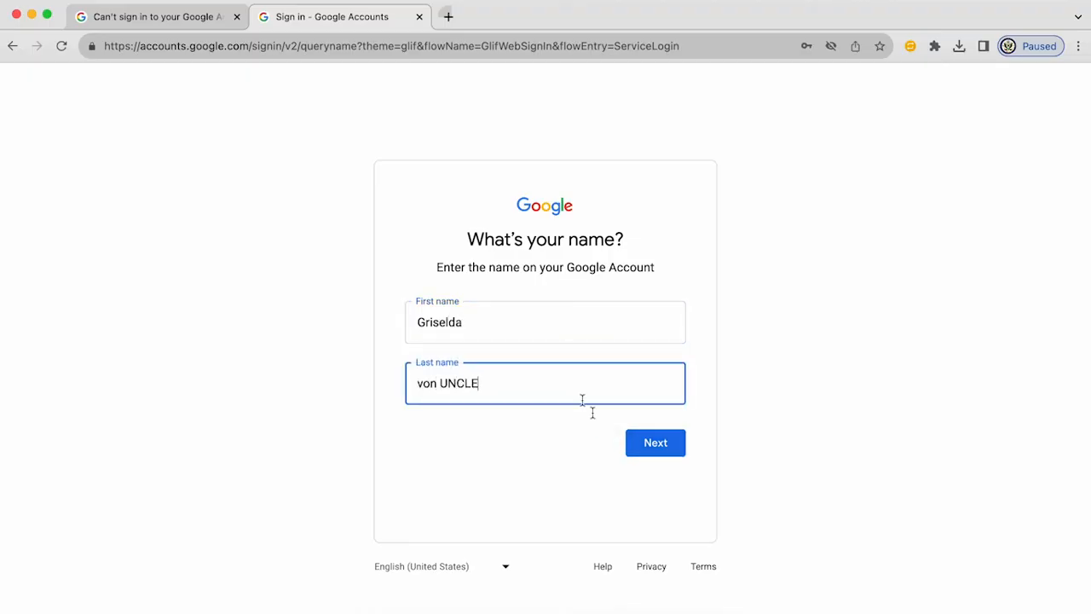
mouse_move(654, 443)
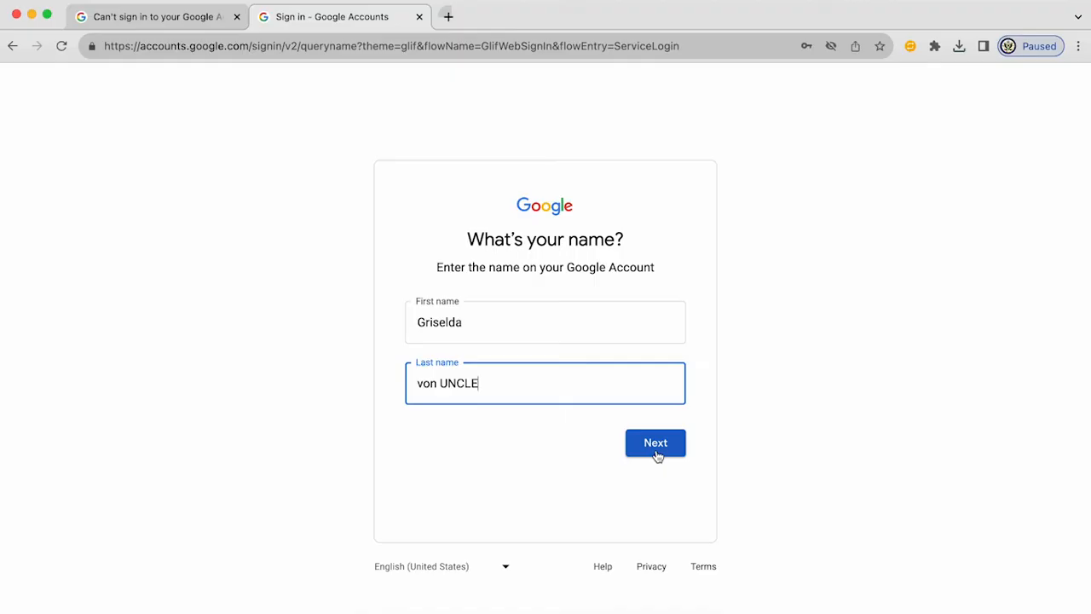
left_click(655, 444)
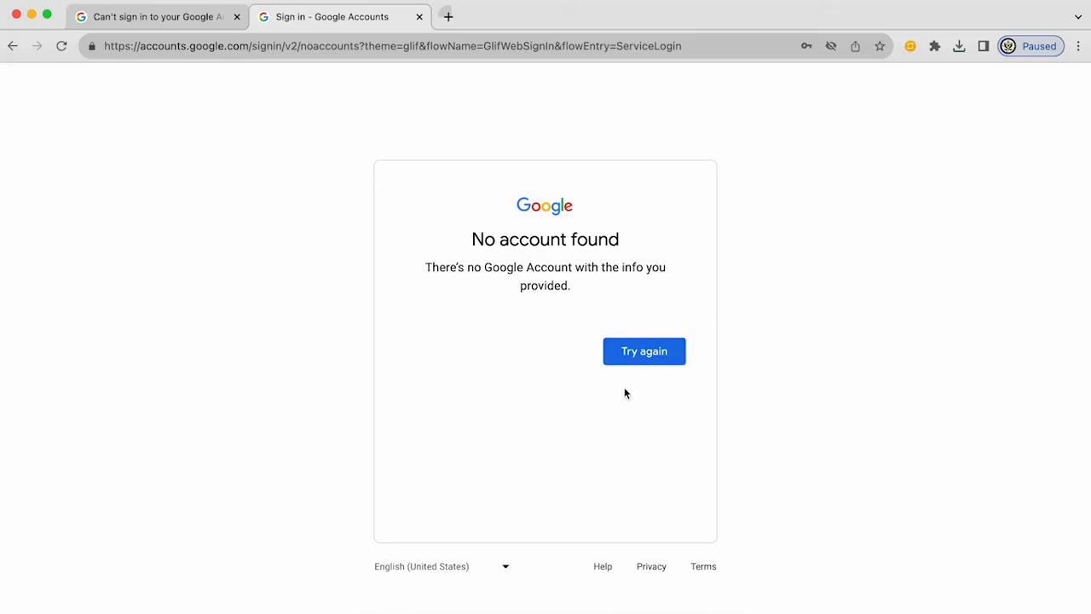
Back on the help page, switch the issue to an account used through work, school or another group
left_click(153, 17)
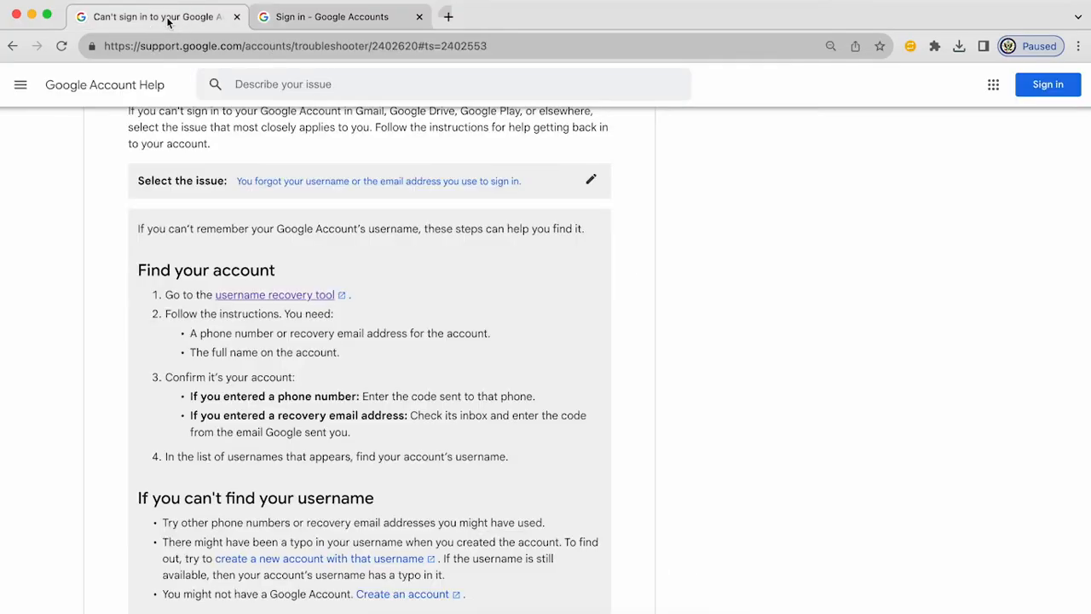
left_click(590, 181)
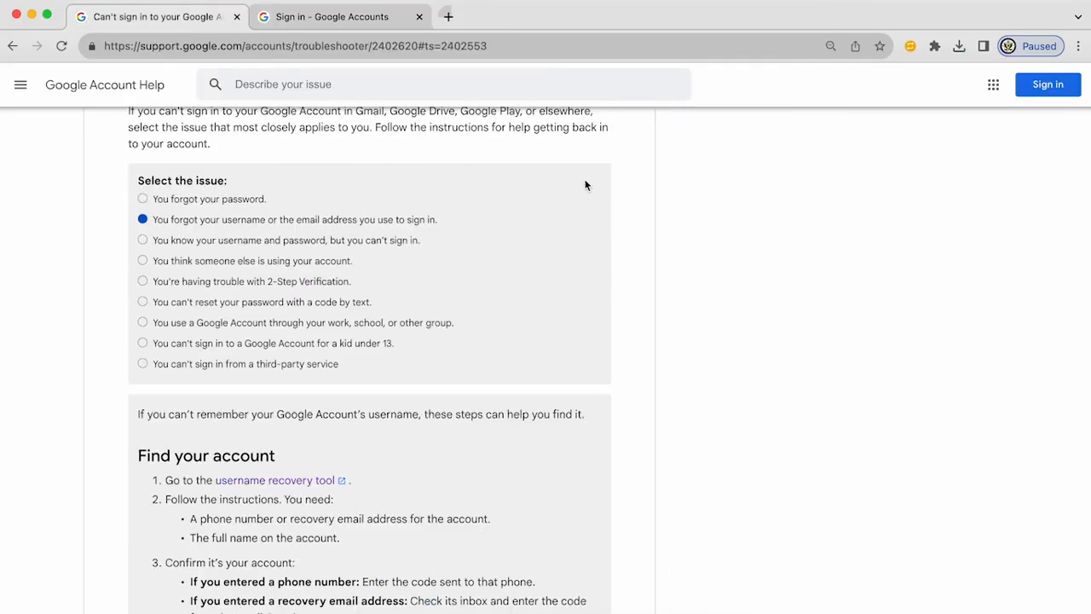
mouse_move(150, 304)
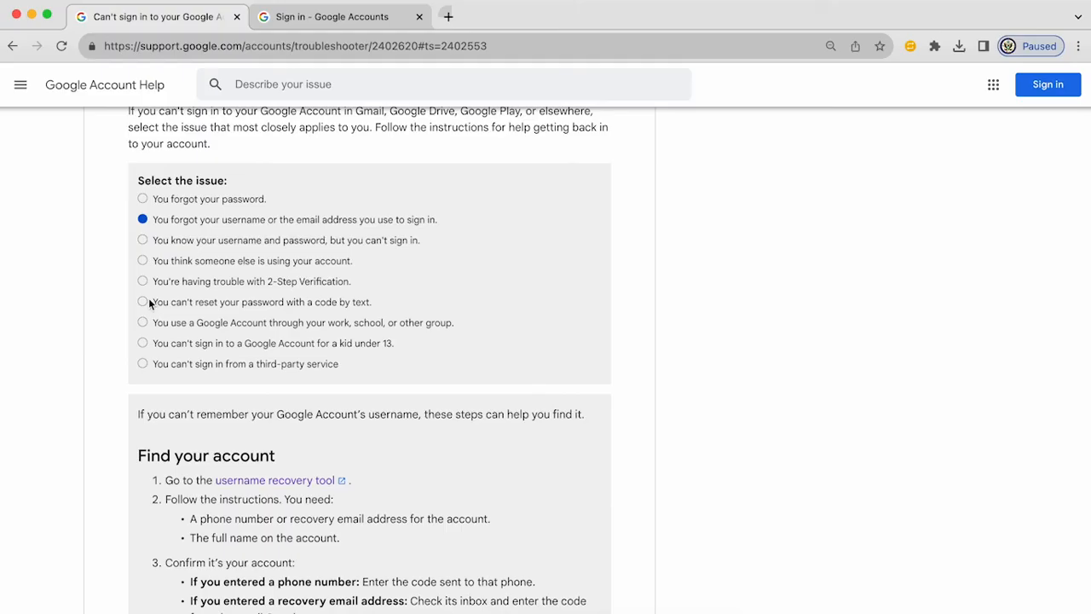
mouse_move(249, 331)
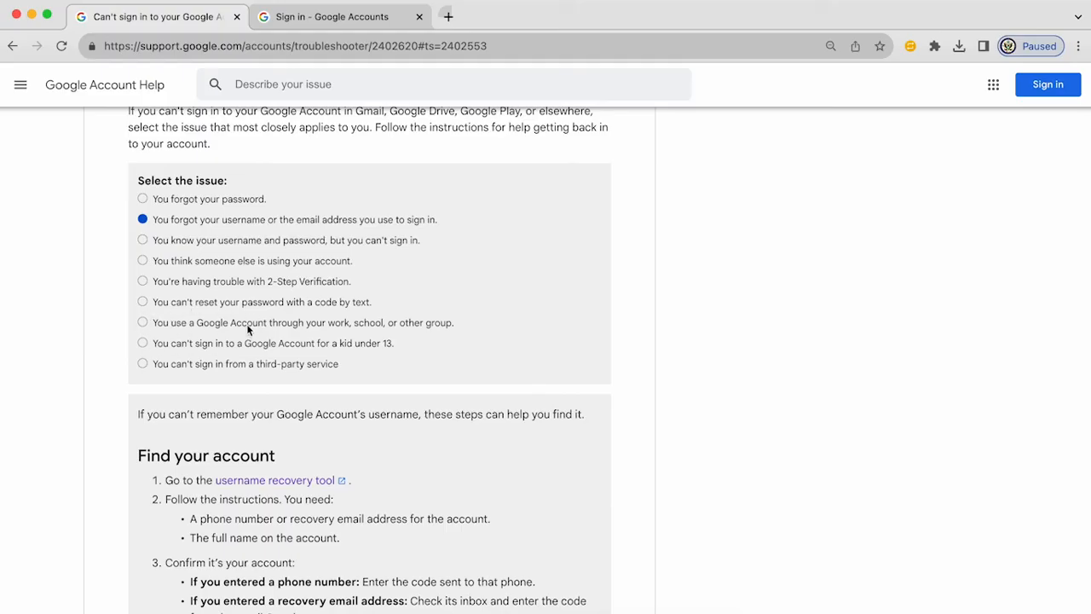
mouse_move(391, 328)
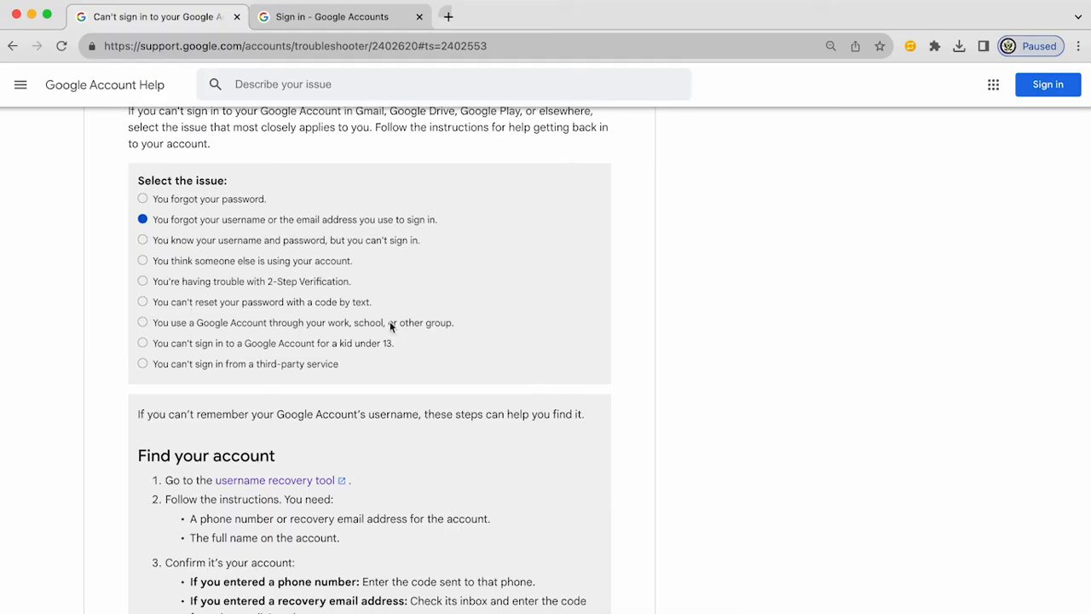
left_click(143, 323)
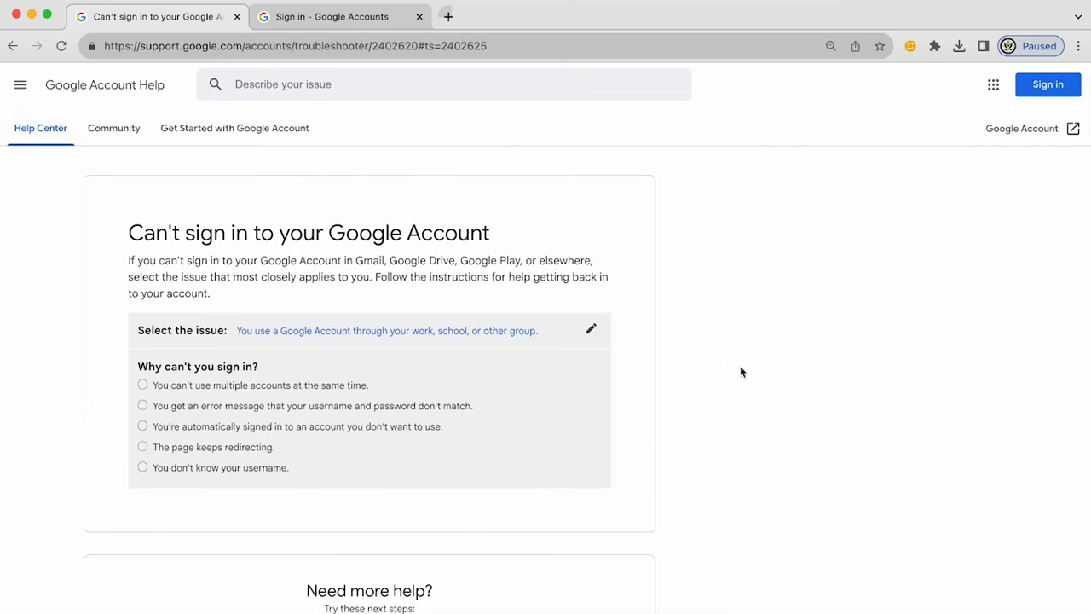
mouse_move(735, 388)
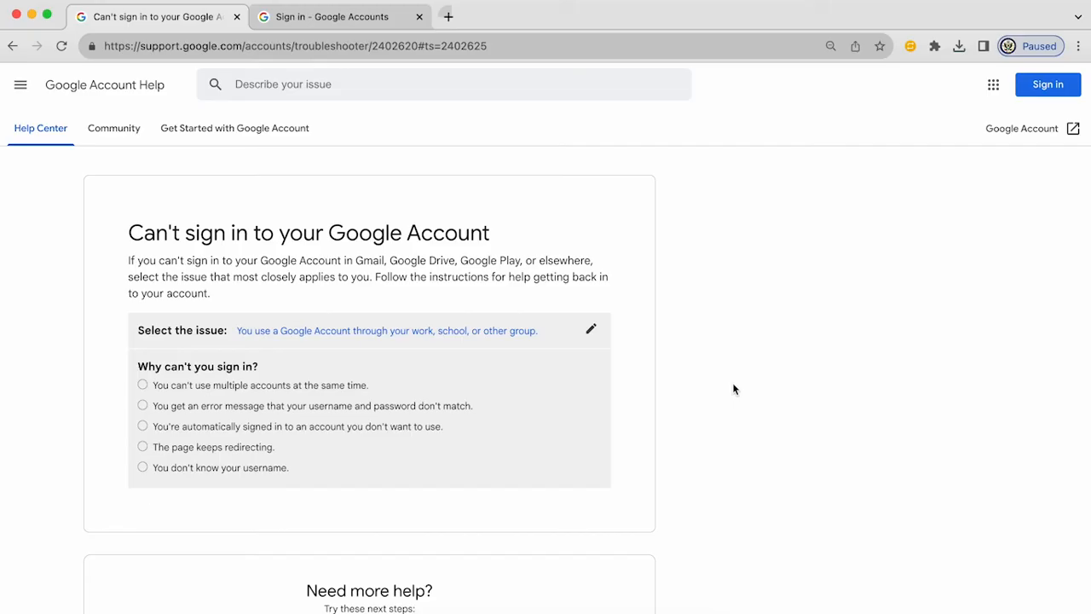
mouse_move(379, 452)
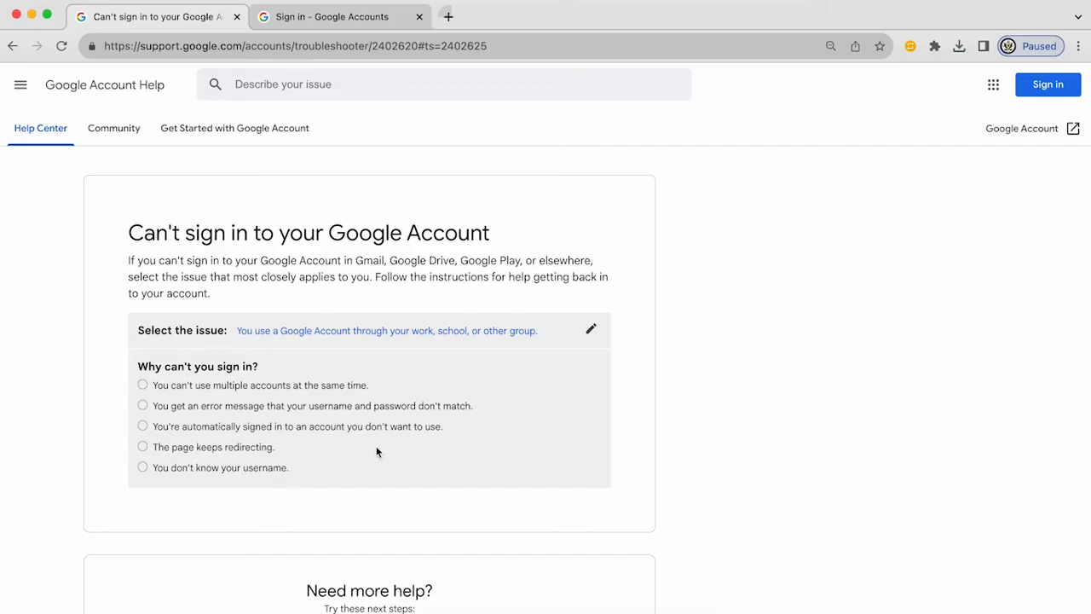
mouse_move(157, 426)
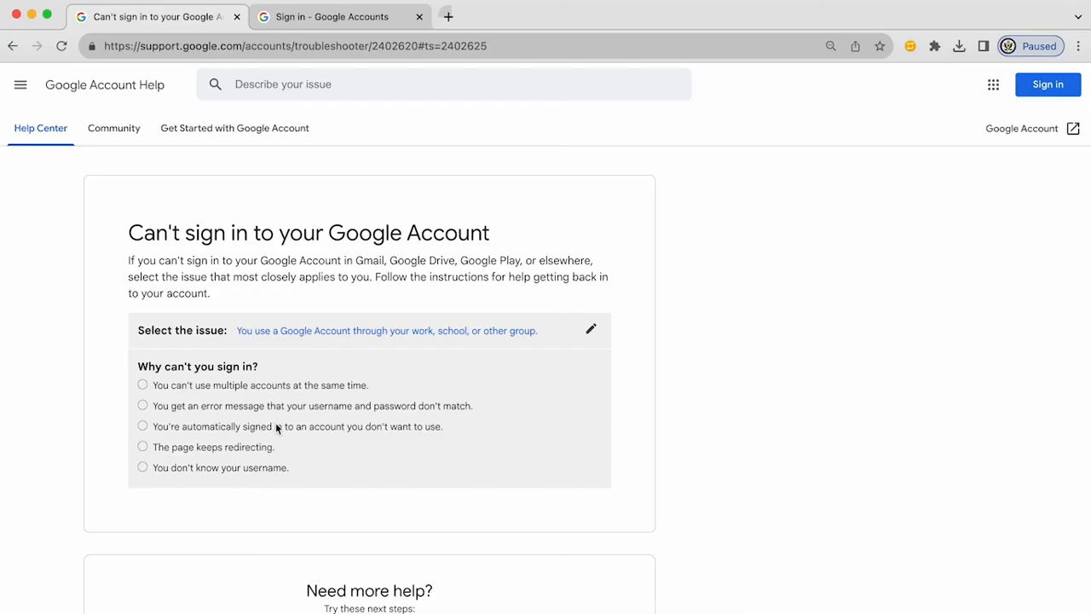
mouse_move(310, 416)
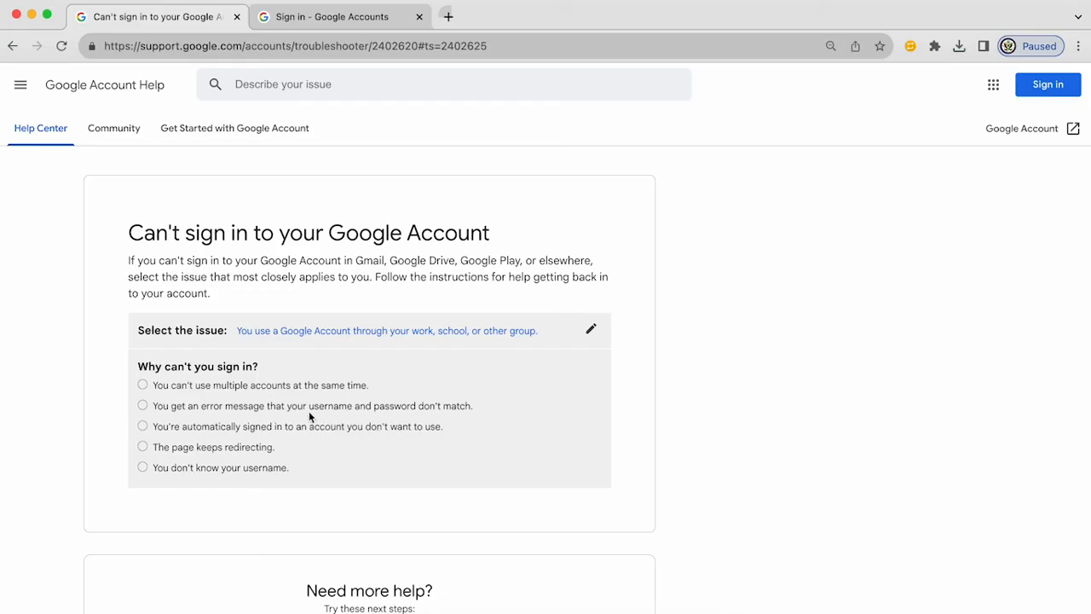
mouse_move(191, 447)
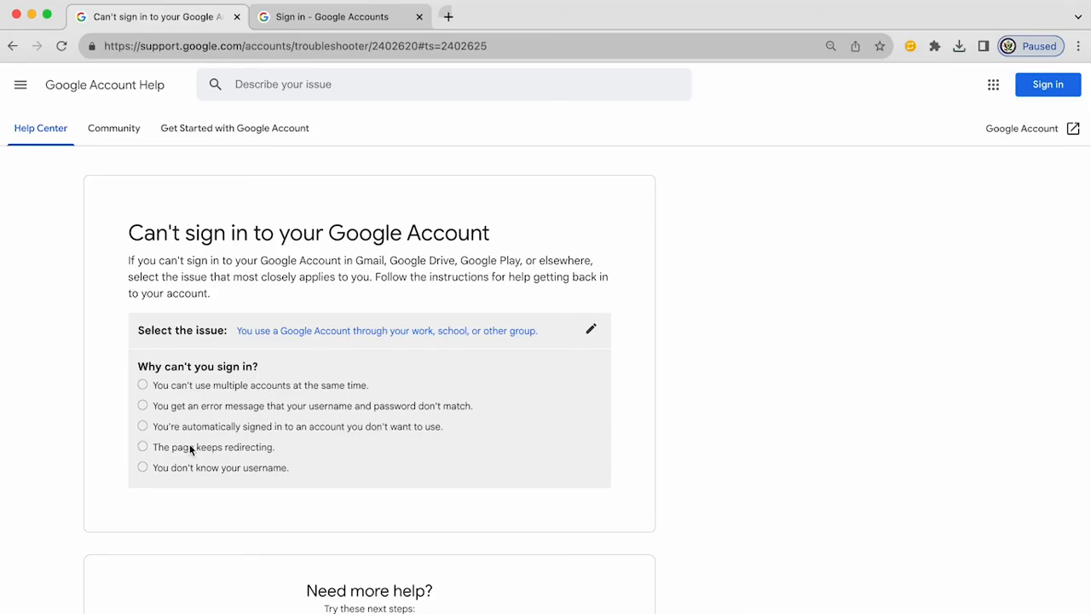
mouse_move(271, 467)
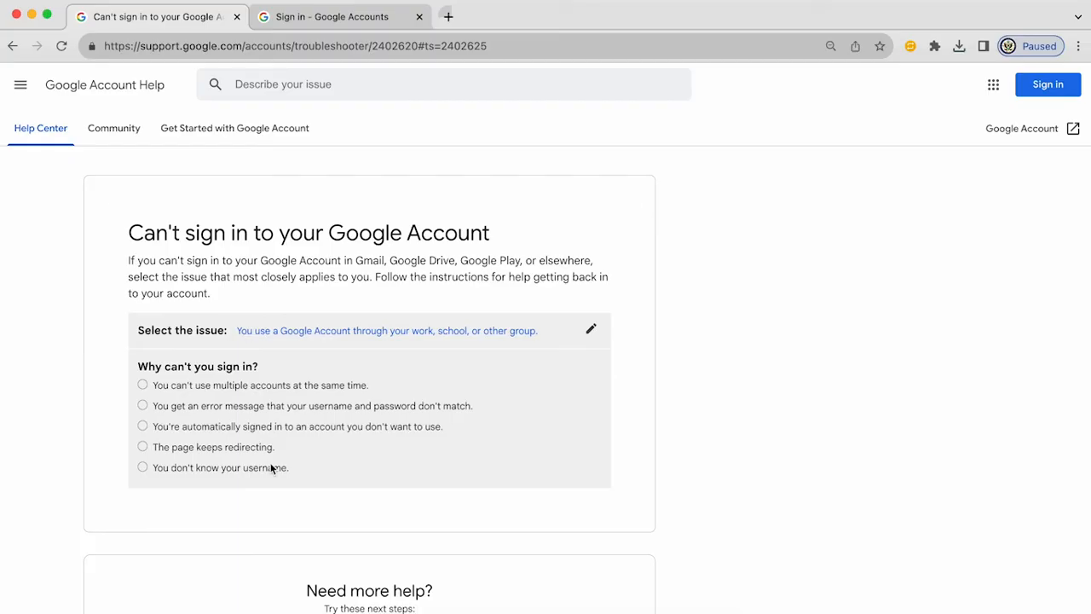
mouse_move(219, 478)
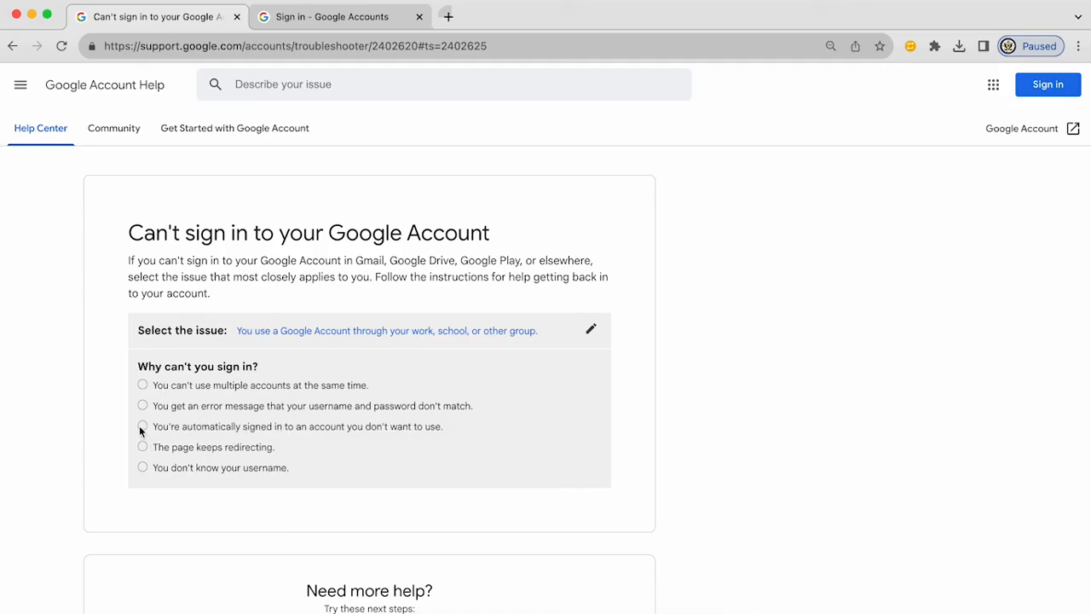
Choose being automatically signed in to an unwanted account and read the multiple sign-in advice
left_click(143, 427)
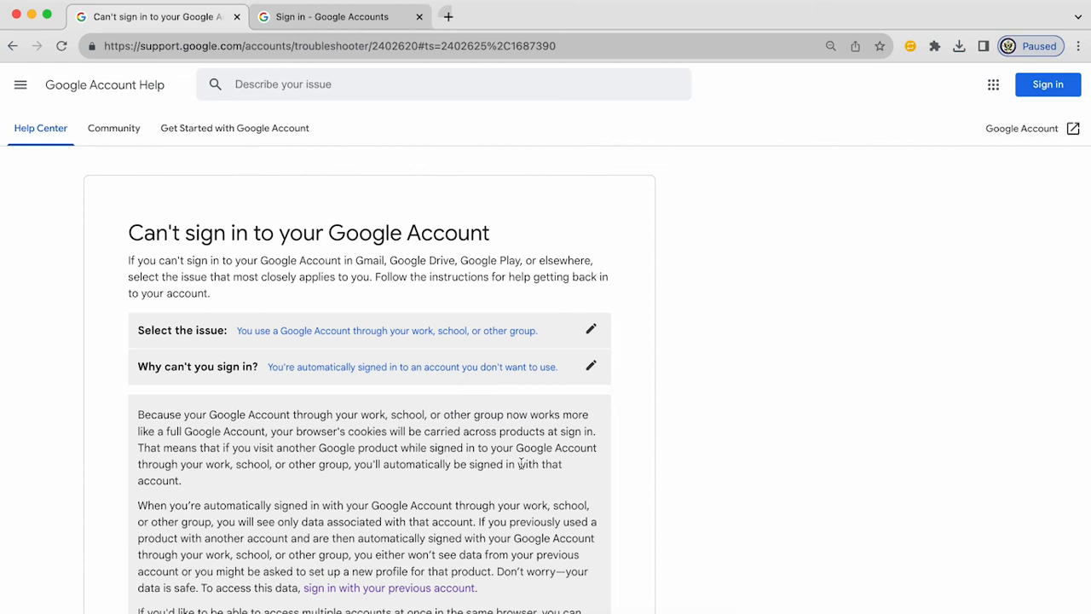
scroll("down", 3)
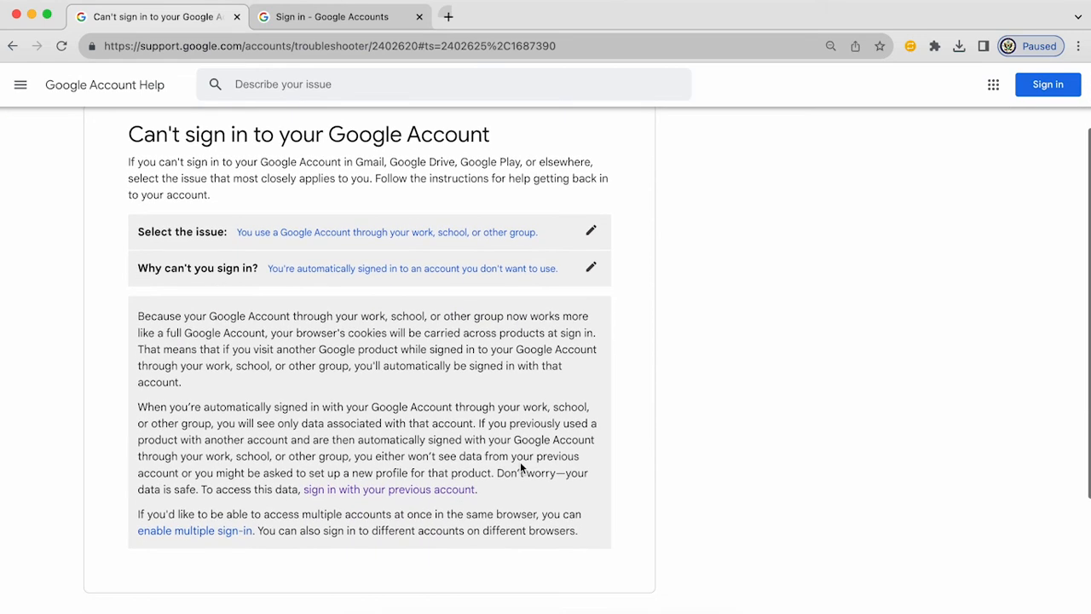
mouse_move(515, 381)
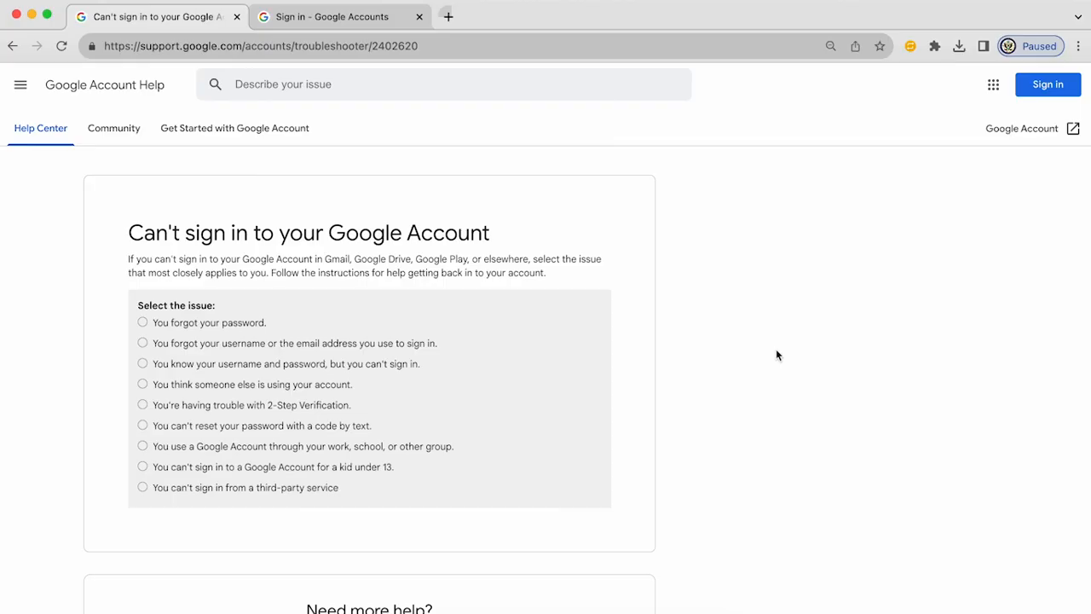
mouse_move(394, 466)
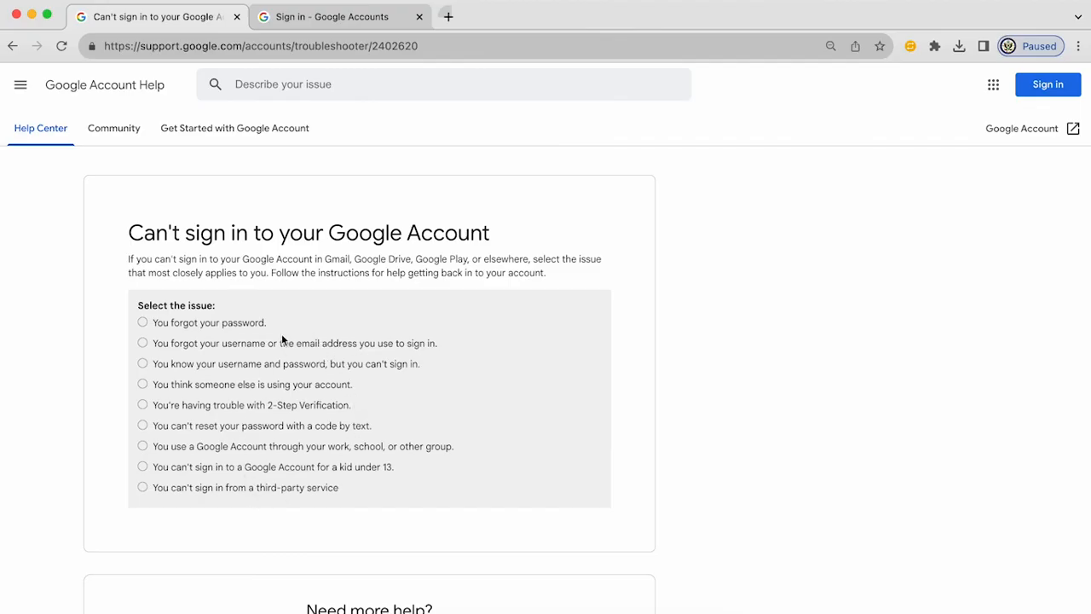
mouse_move(419, 486)
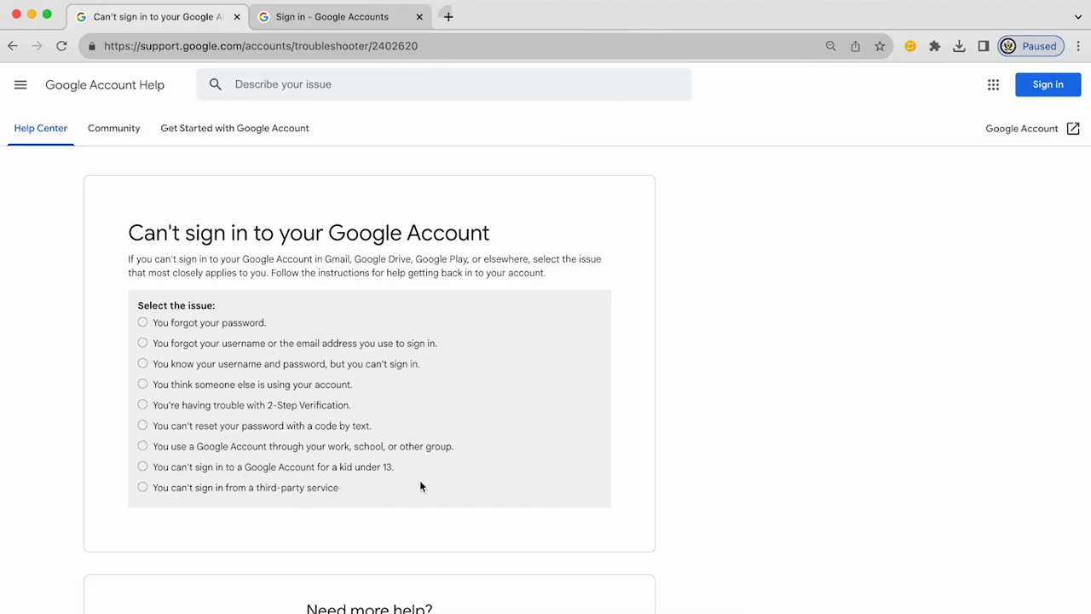
mouse_move(450, 485)
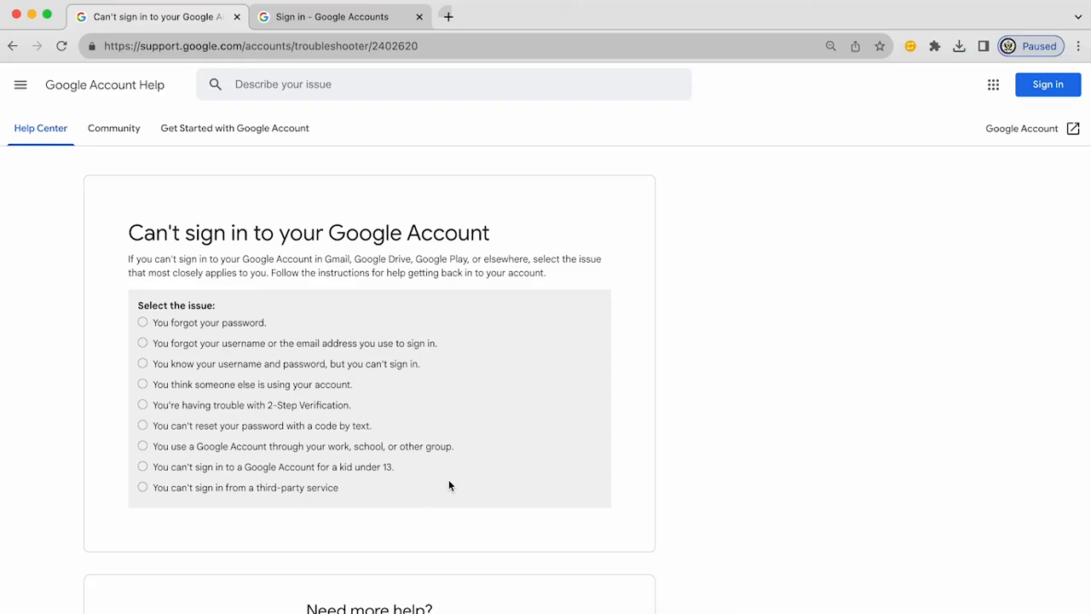